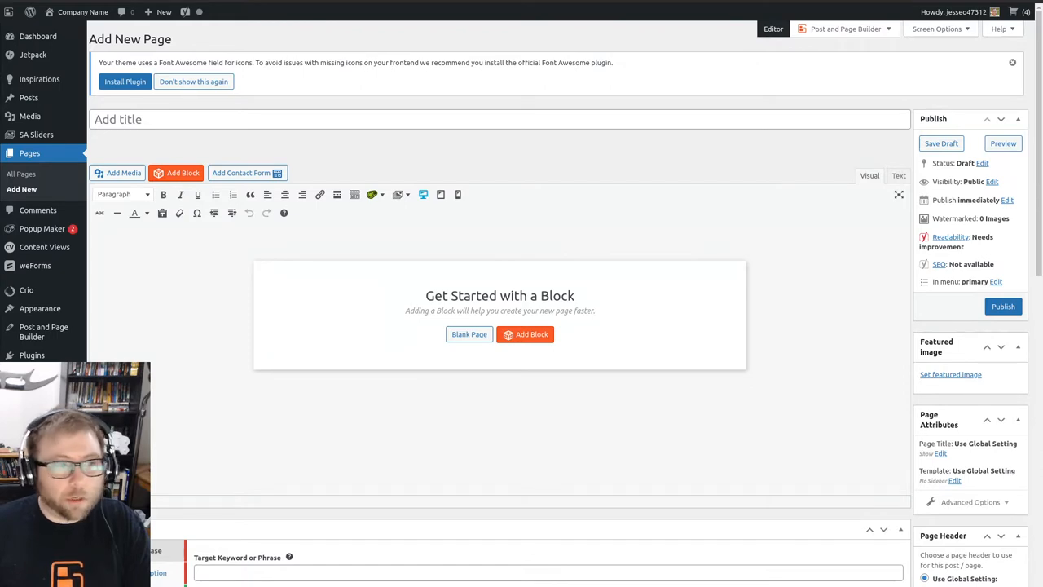
{"action": "mouse_move", "coordinate": [316, 437]}
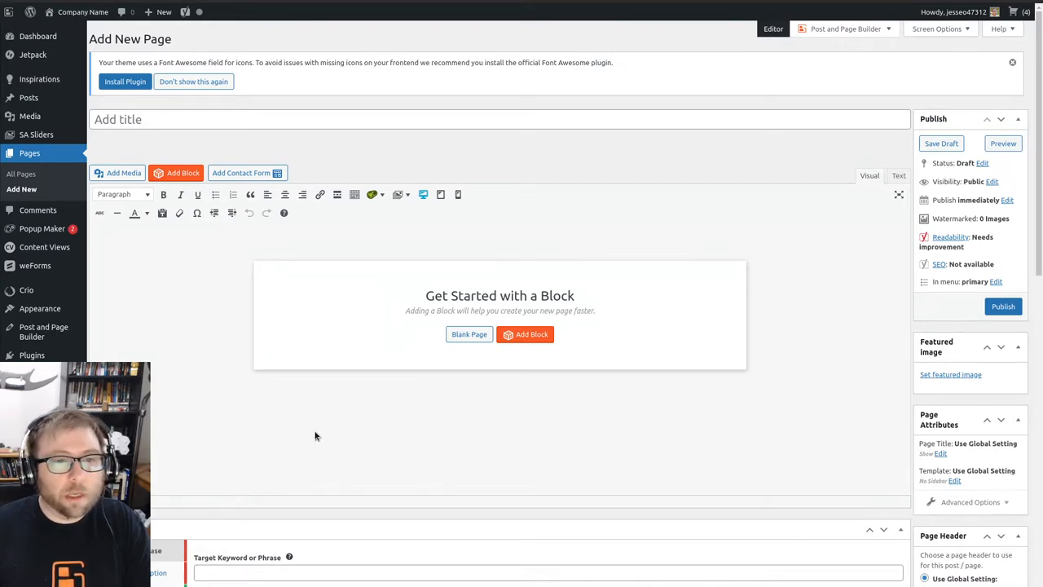
{"action": "mouse_move", "coordinate": [375, 440]}
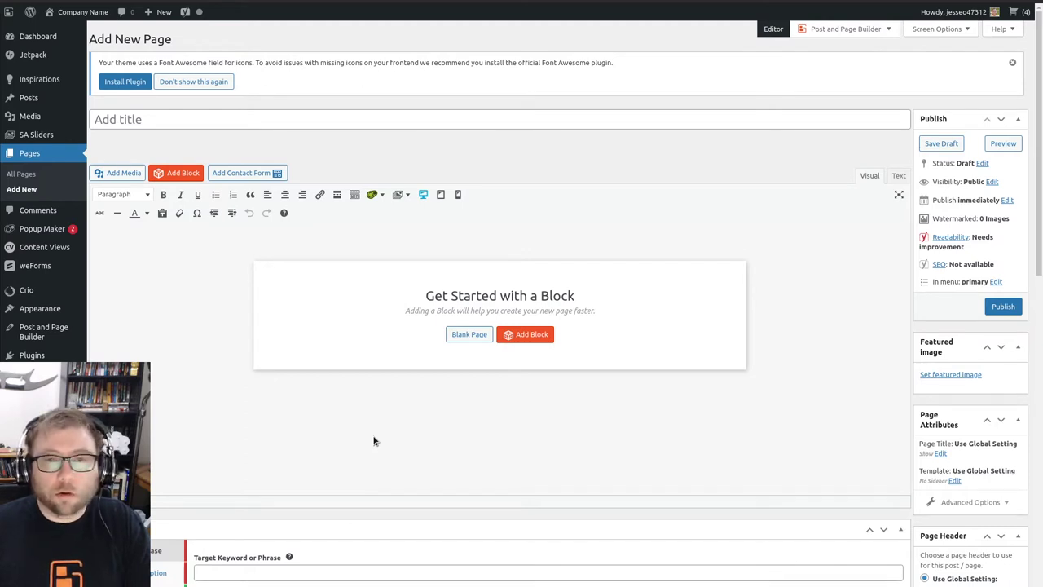
{"action": "mouse_move", "coordinate": [476, 466]}
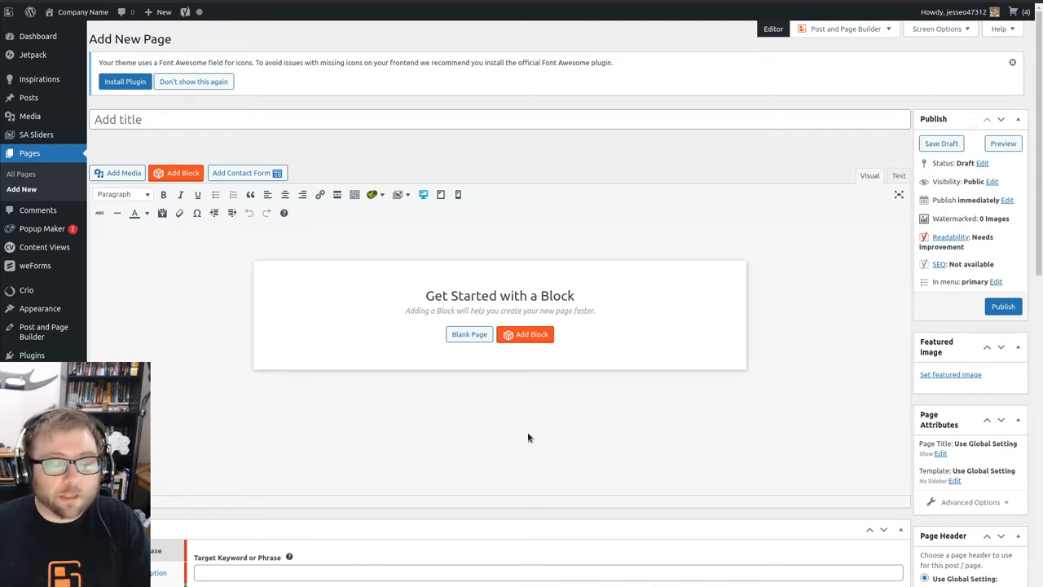
{"action": "mouse_move", "coordinate": [251, 268]}
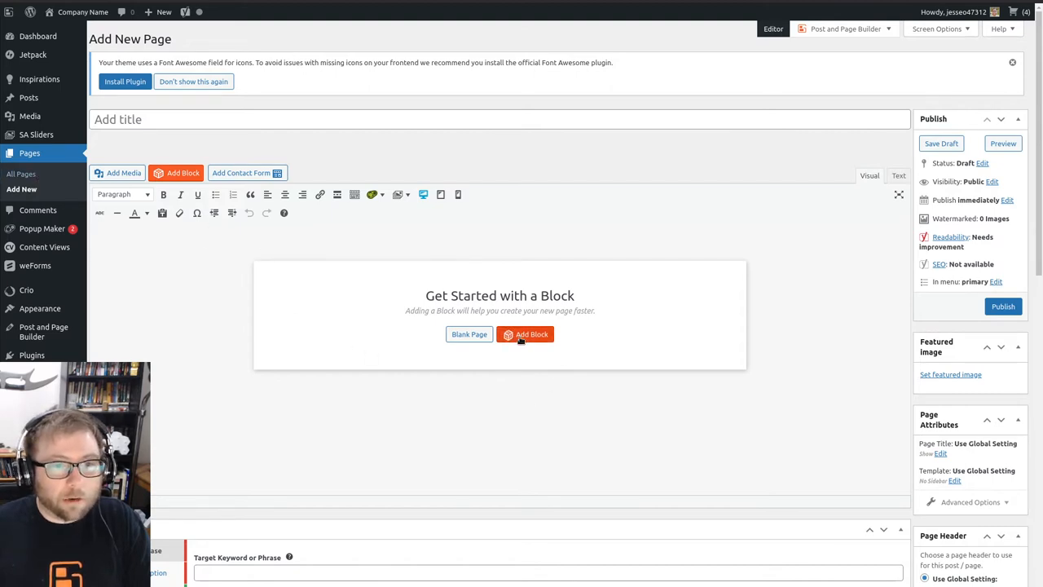
Step: Launch Add Block from the Get Started panel and expand the Types list
{"action": "left_click", "coordinate": [525, 334]}
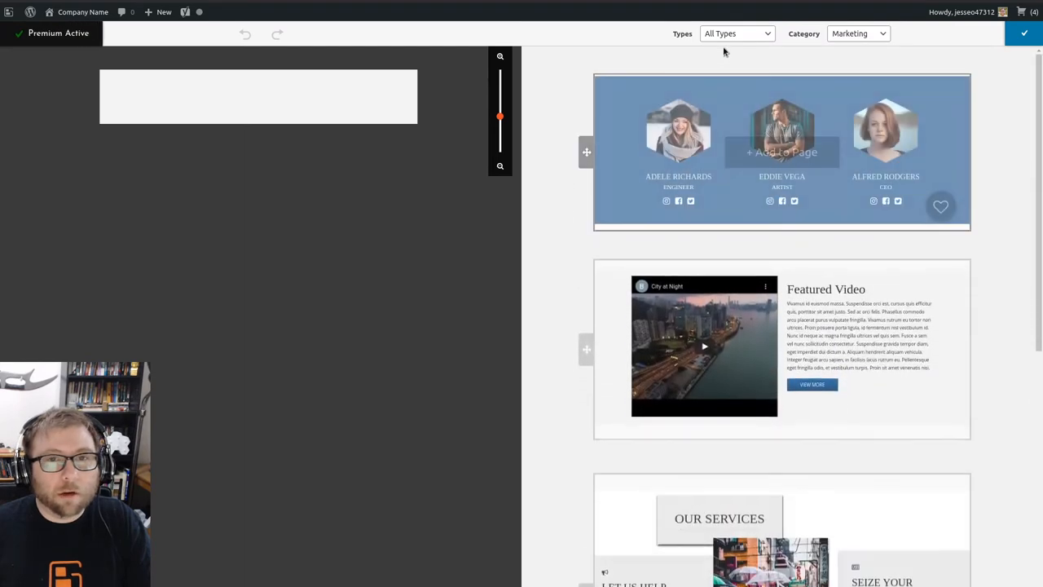
{"action": "left_click", "coordinate": [759, 33]}
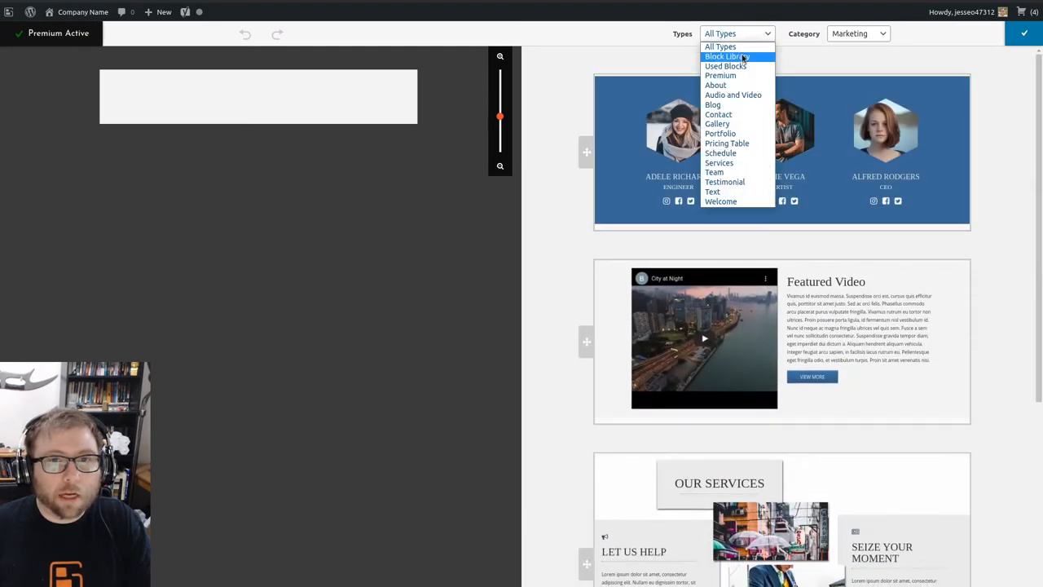
Step: Filter the block browser to Block Library and browse the saved sweepstakes and share blocks
{"action": "left_click", "coordinate": [727, 56]}
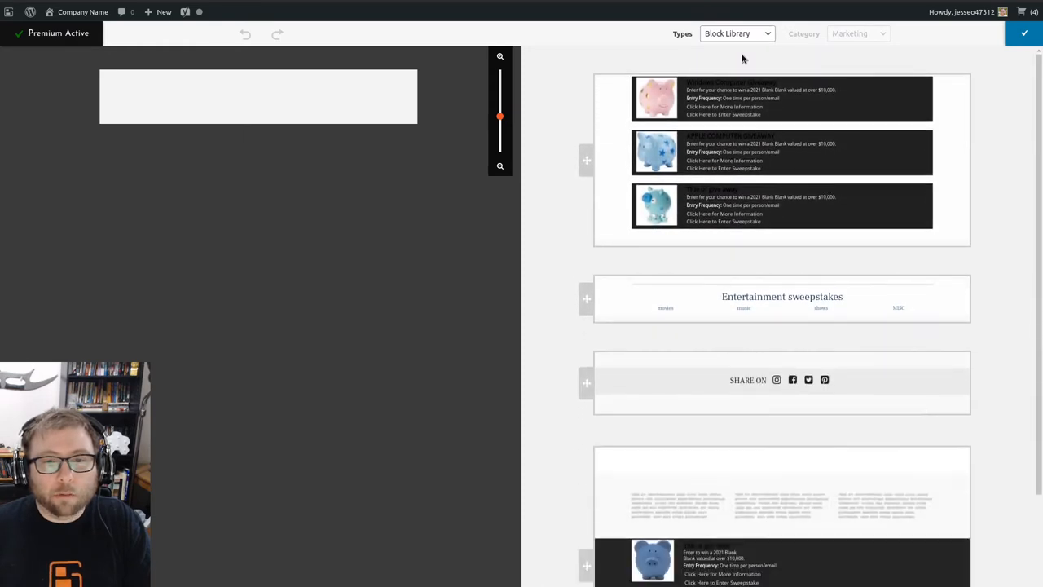
{"action": "scroll", "scroll_direction": "down", "scroll_amount": 3}
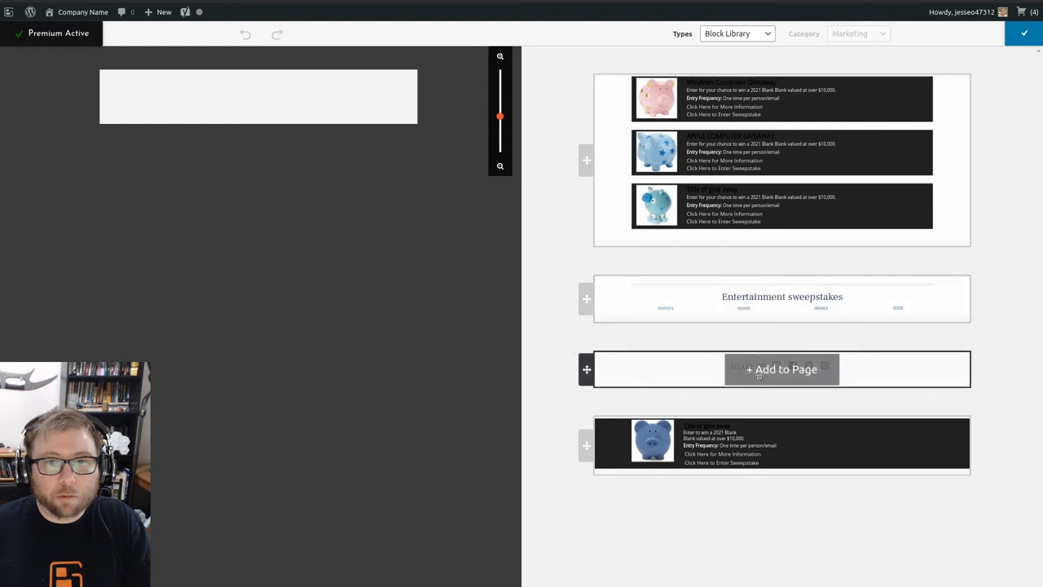
{"action": "left_click", "coordinate": [782, 368]}
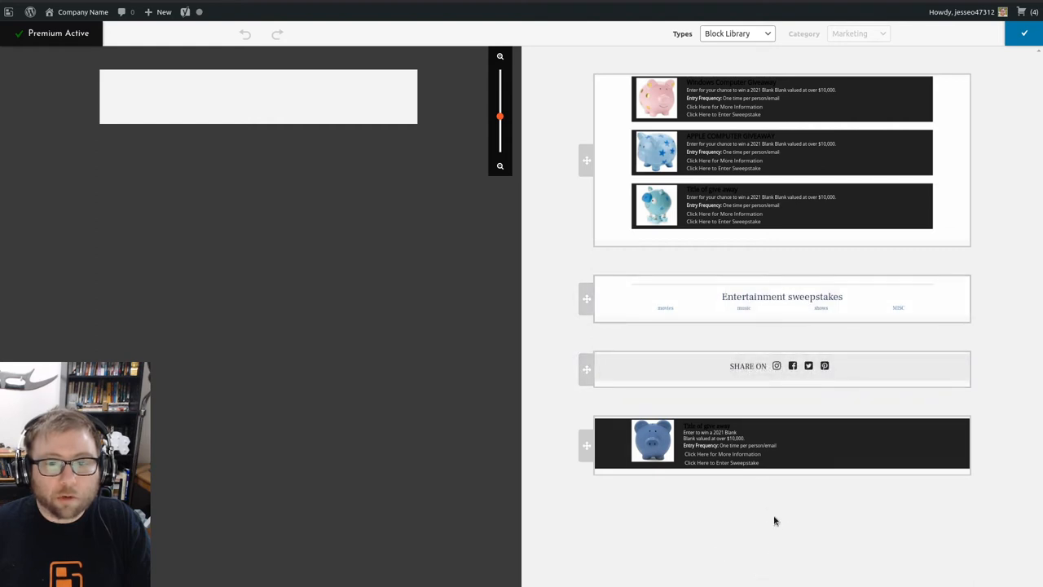
{"action": "mouse_move", "coordinate": [783, 369]}
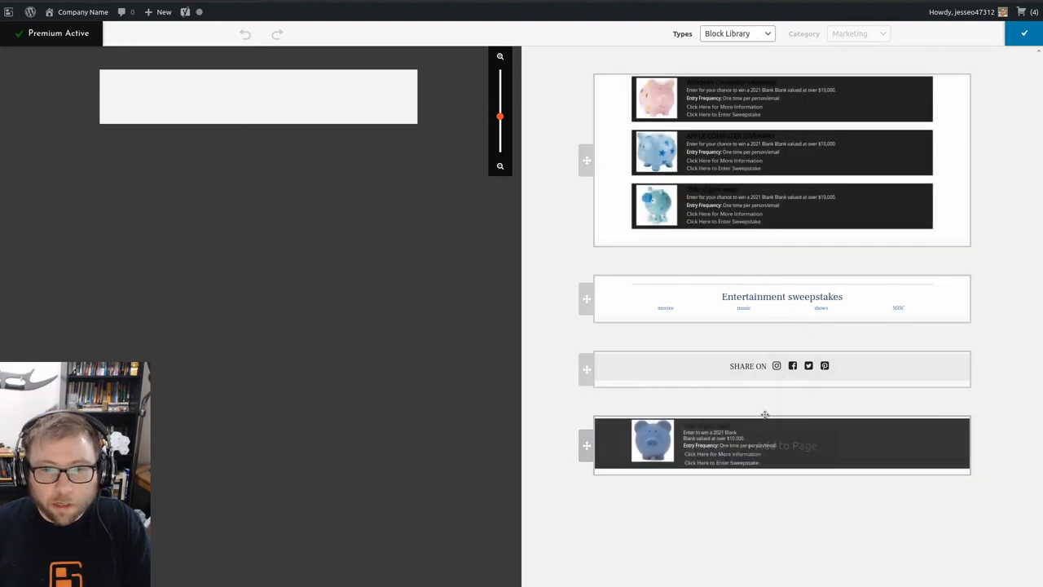
{"action": "mouse_move", "coordinate": [754, 404]}
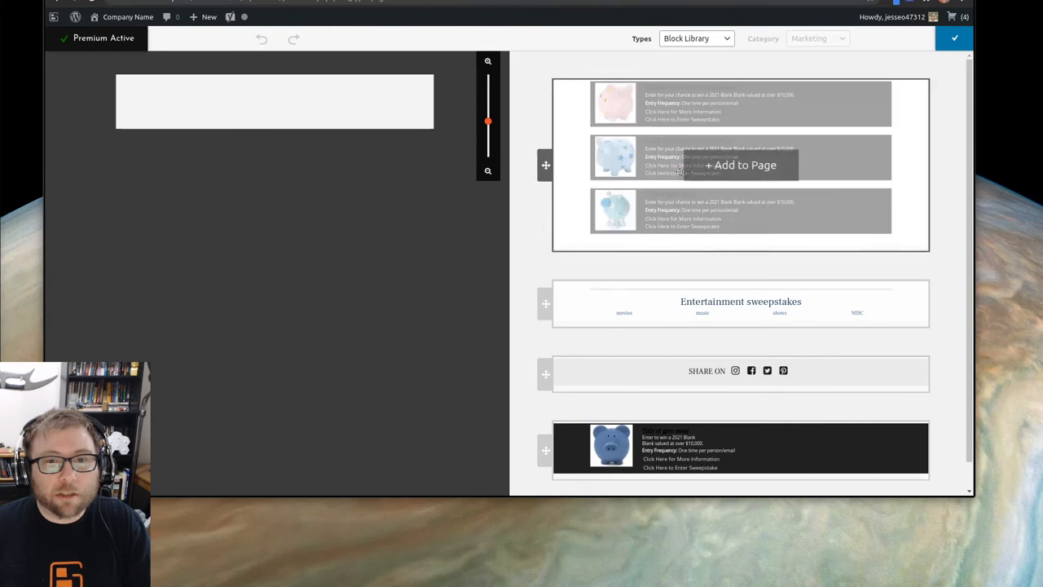
Step: Scroll the resized Block Library list to load more saved blocks, including the join-today block
{"action": "scroll", "scroll_direction": "down", "scroll_amount": 3}
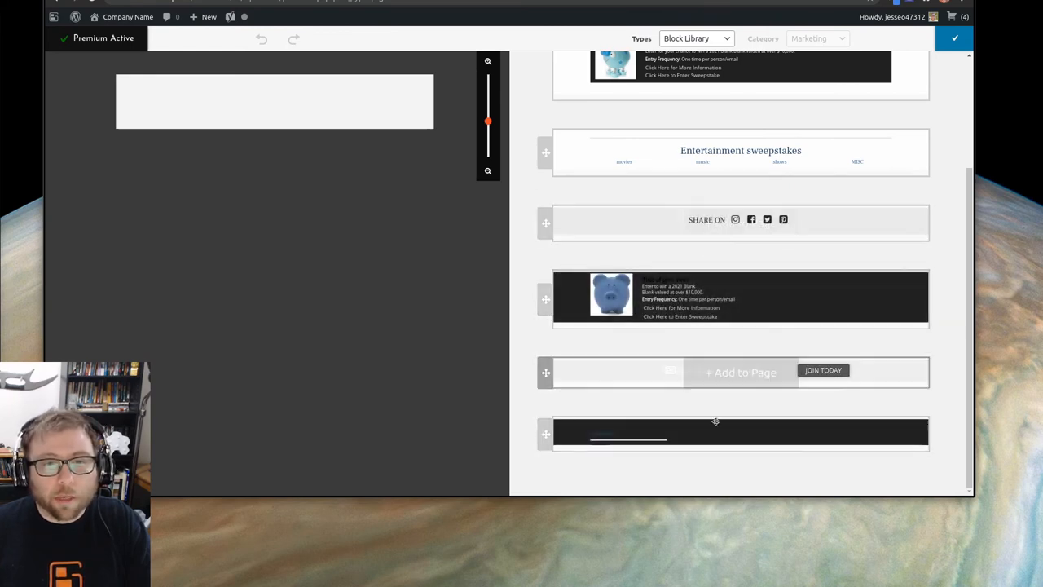
{"action": "mouse_move", "coordinate": [724, 434]}
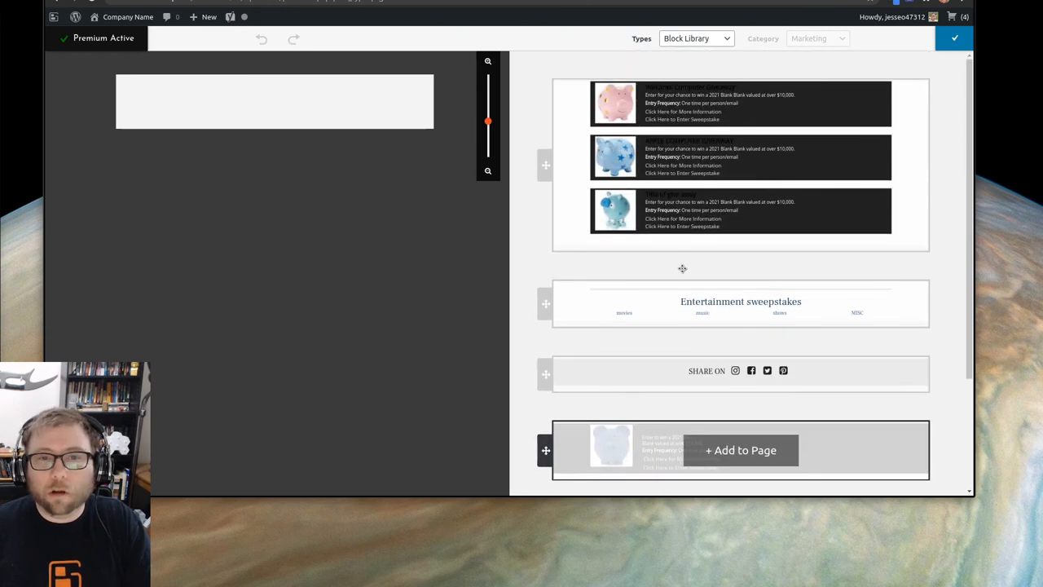
{"action": "mouse_move", "coordinate": [535, 257]}
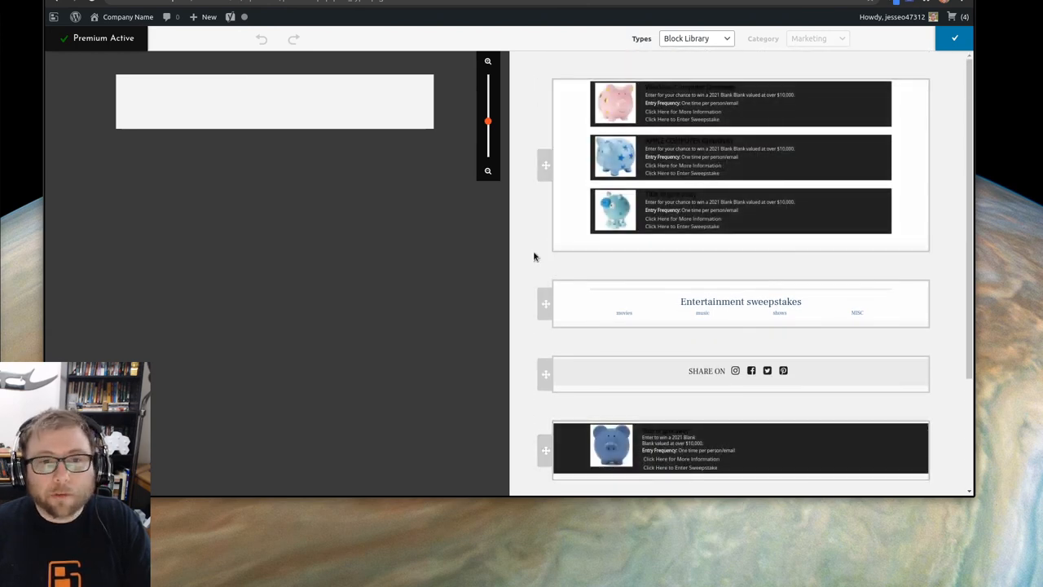